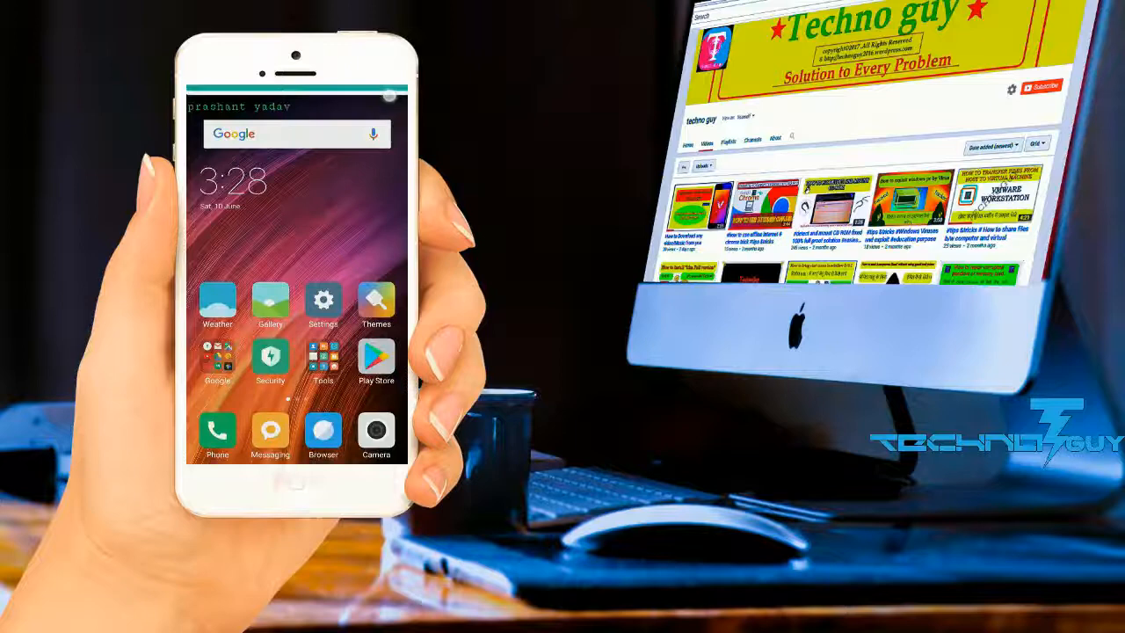
Reach the About phone page listing the device's Android and MIUI version details.
click(324, 299)
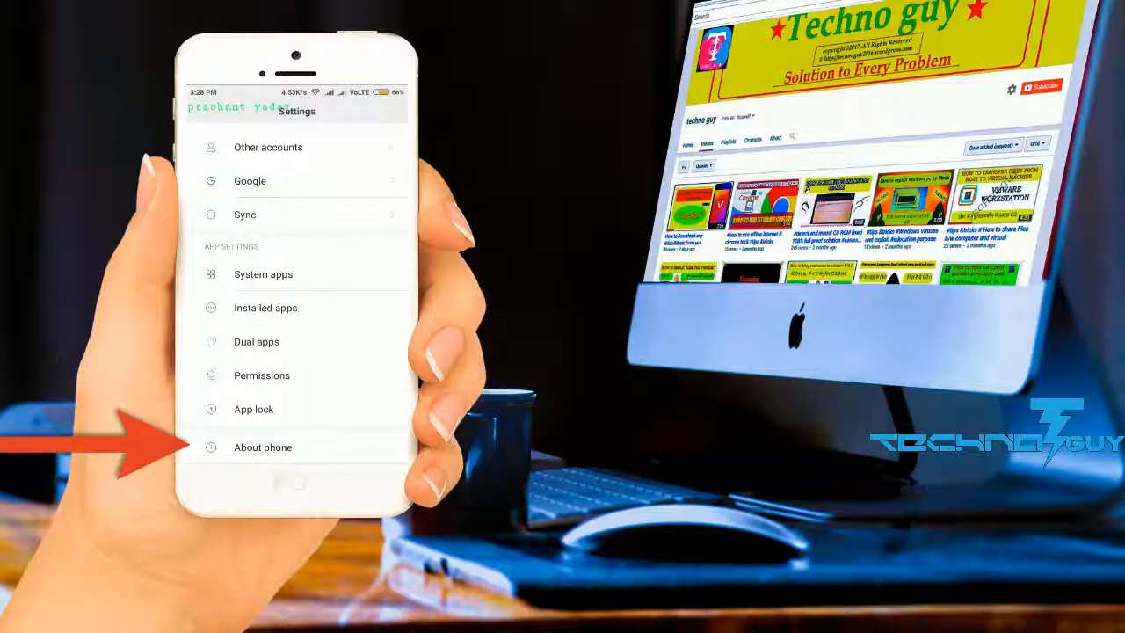
click(264, 448)
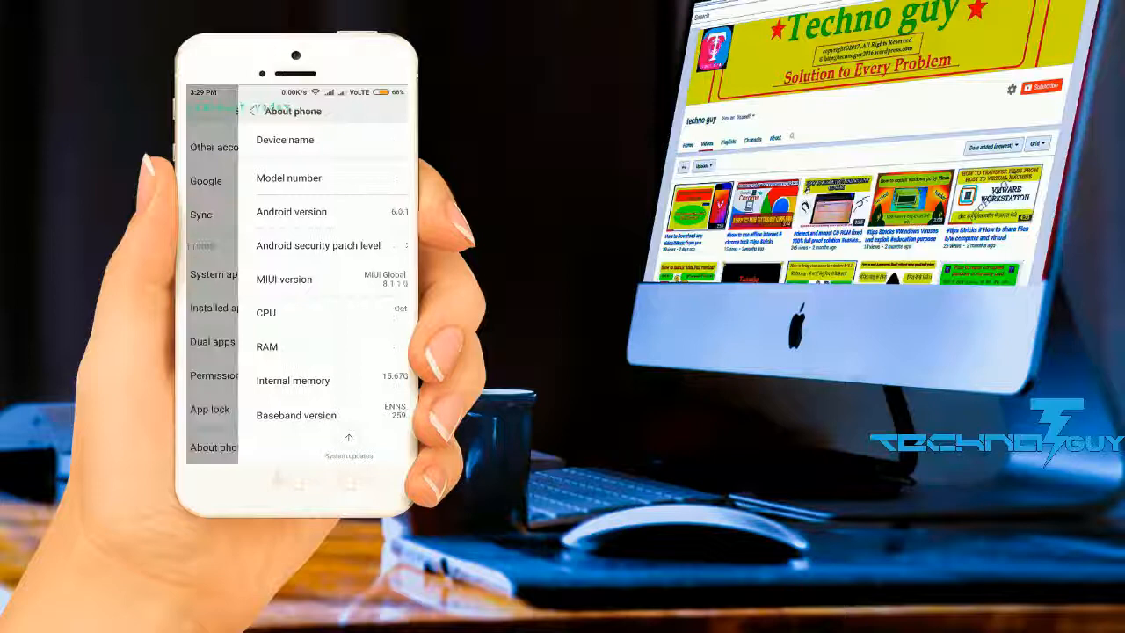
Enable Developer options under Additional settings and switch USB debugging on, confirming the Allow prompt.
click(251, 113)
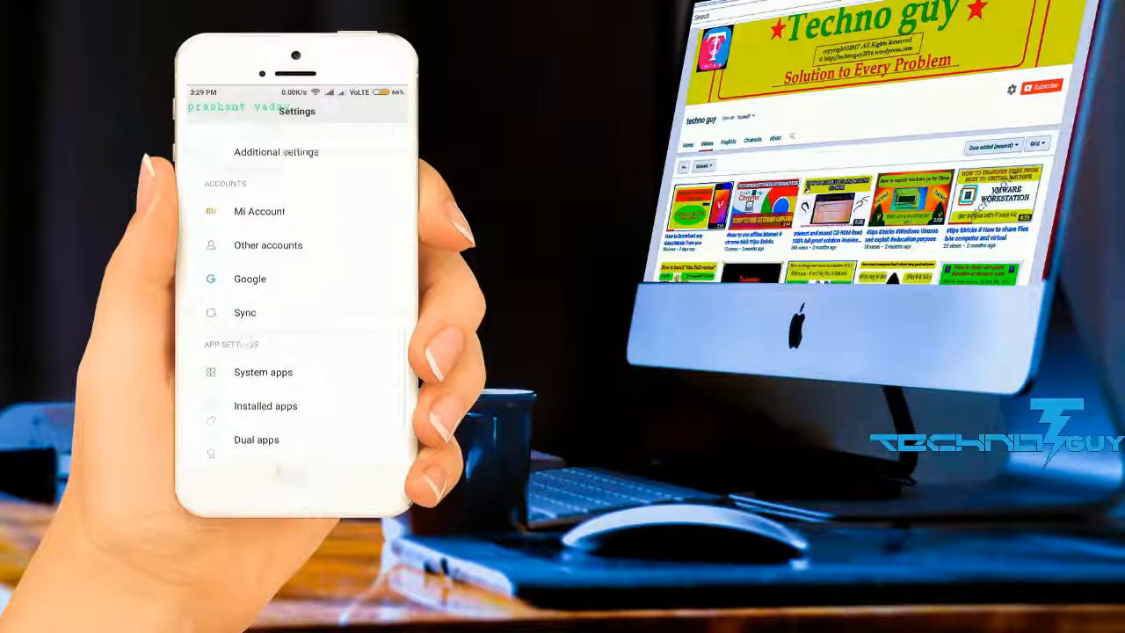
click(275, 151)
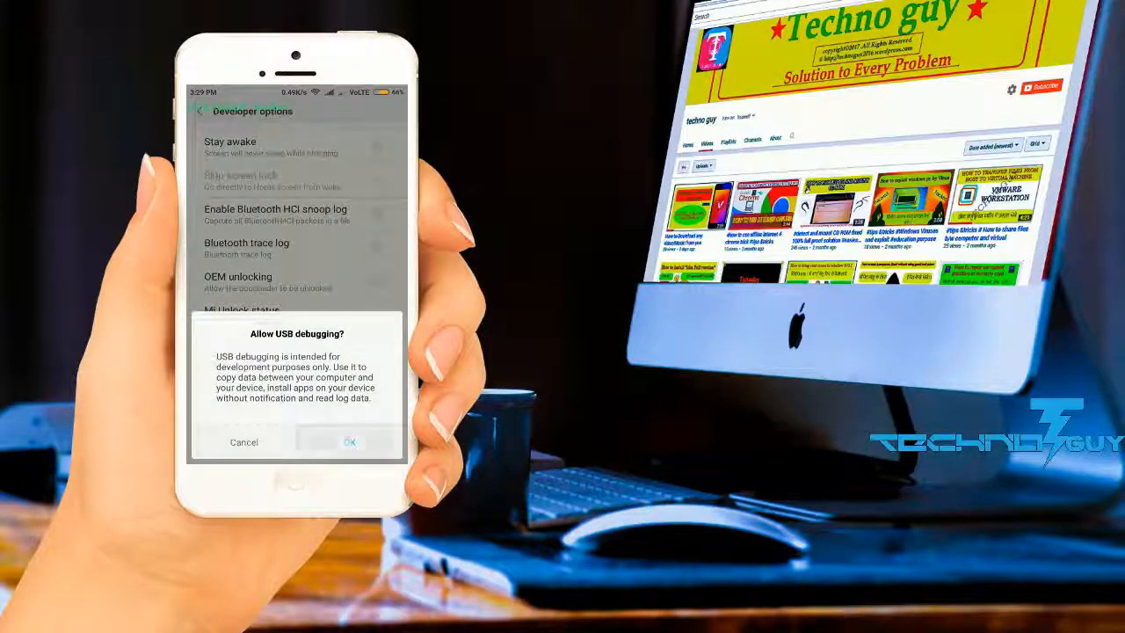
click(350, 441)
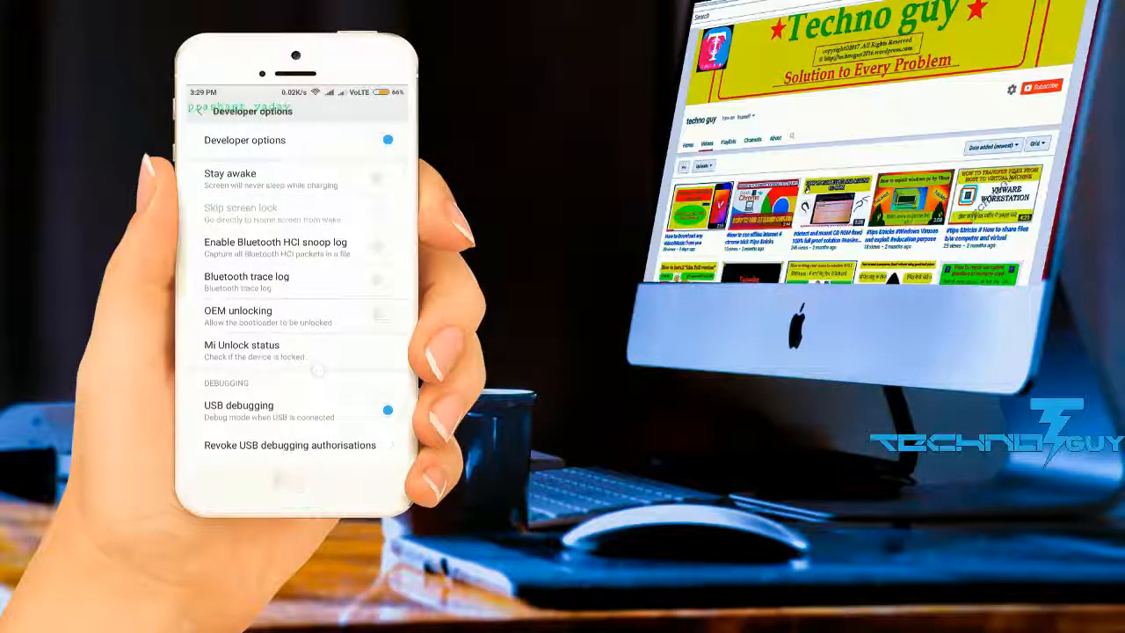